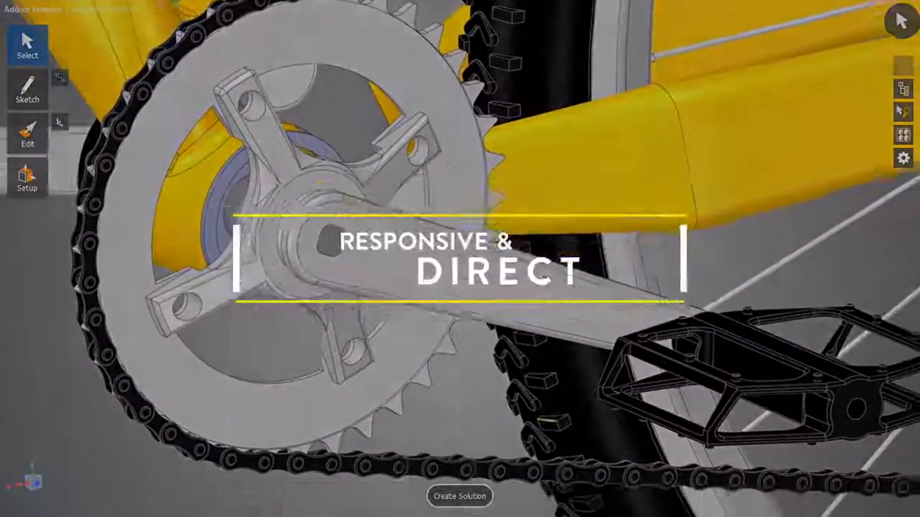
Switch the Solution 1 structural results from Deformation to Von Mises Stress
left_click(459, 496)
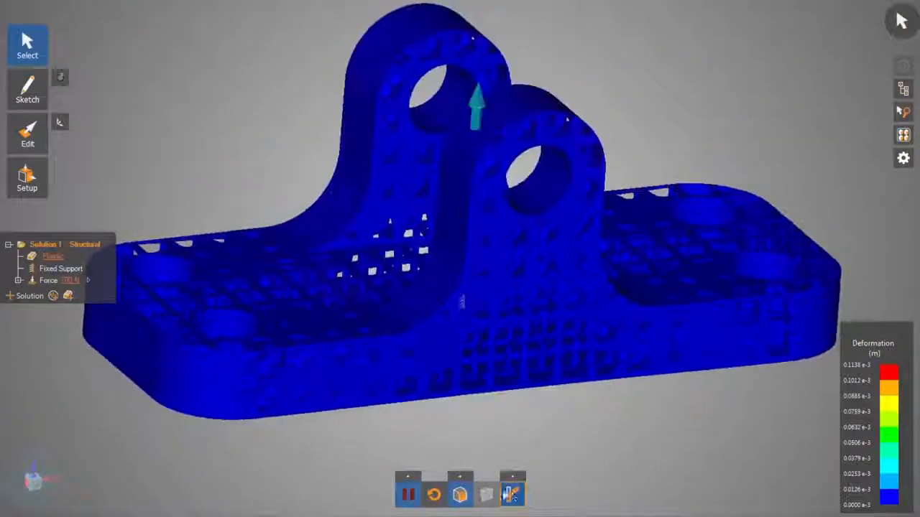
left_click(512, 492)
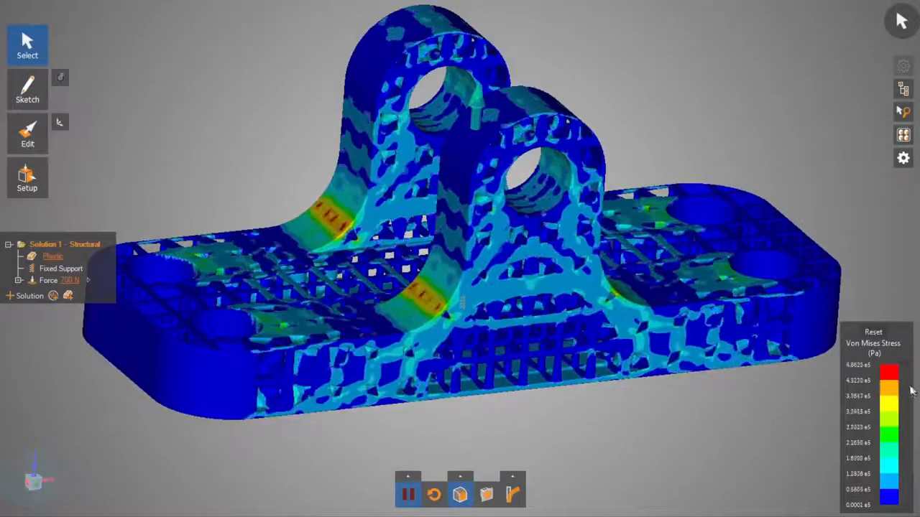